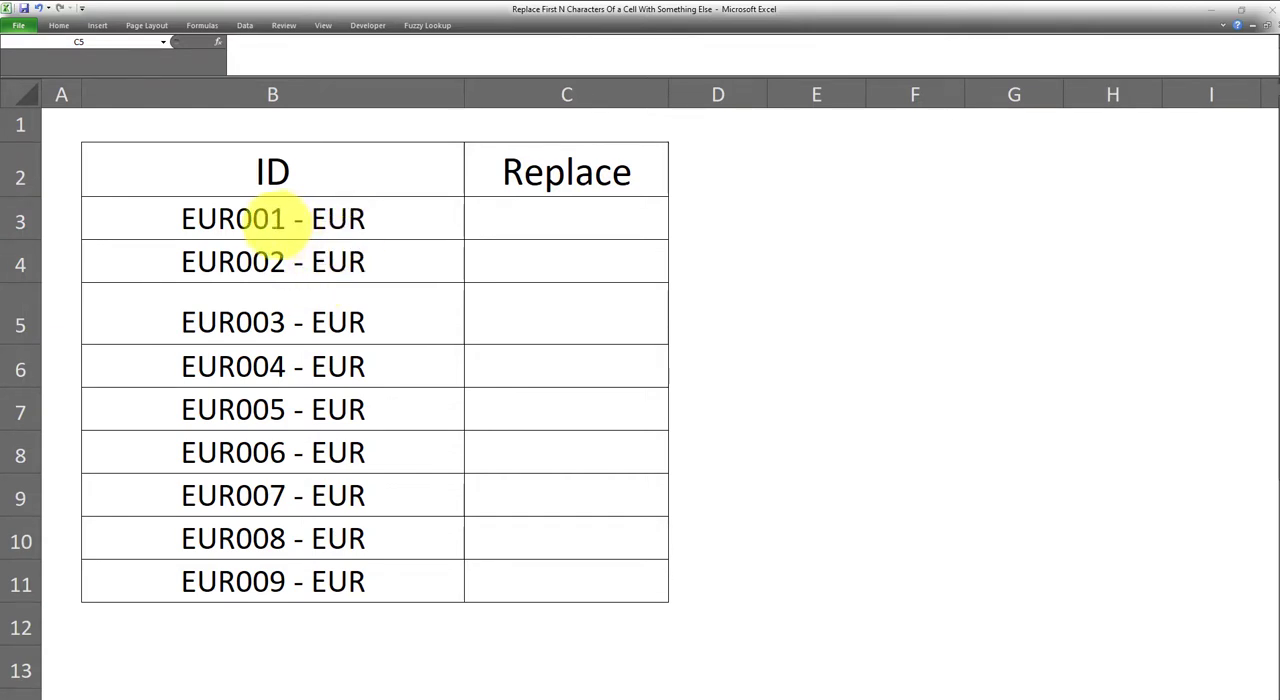
Step: Review the EUR ID values in column B and the Find & Replace choices before switching to a formula
drag(272, 218, 272, 496)
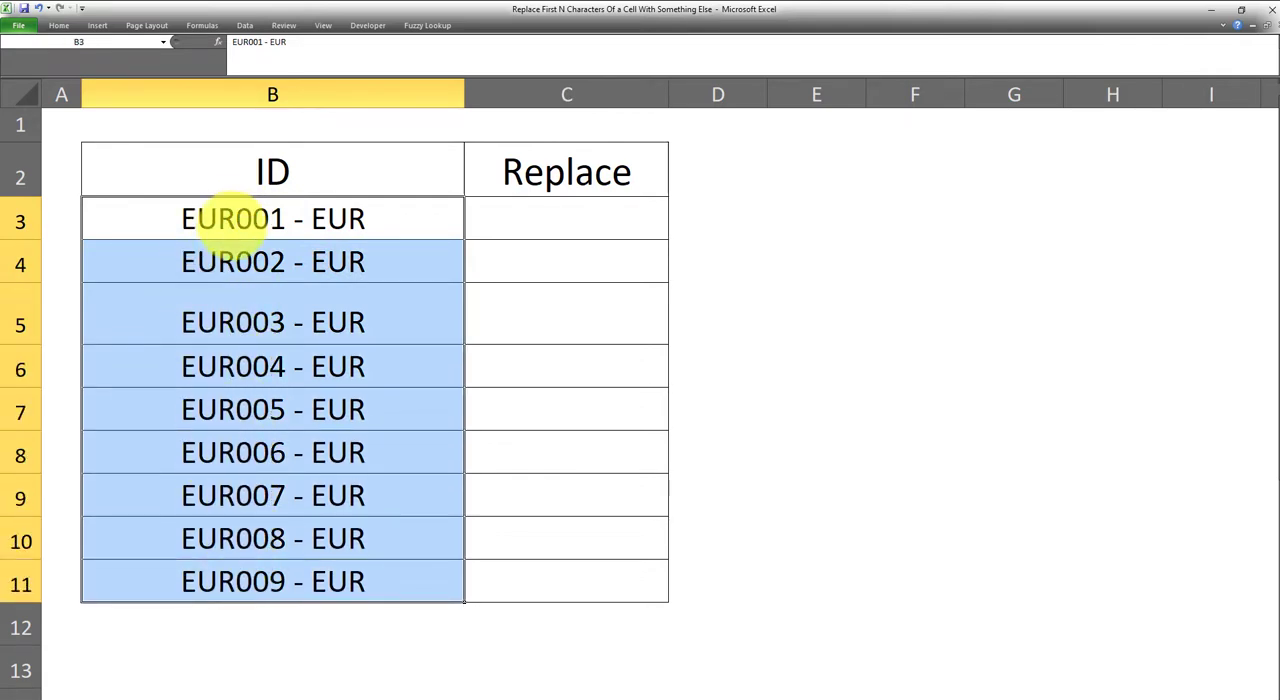
click(272, 218)
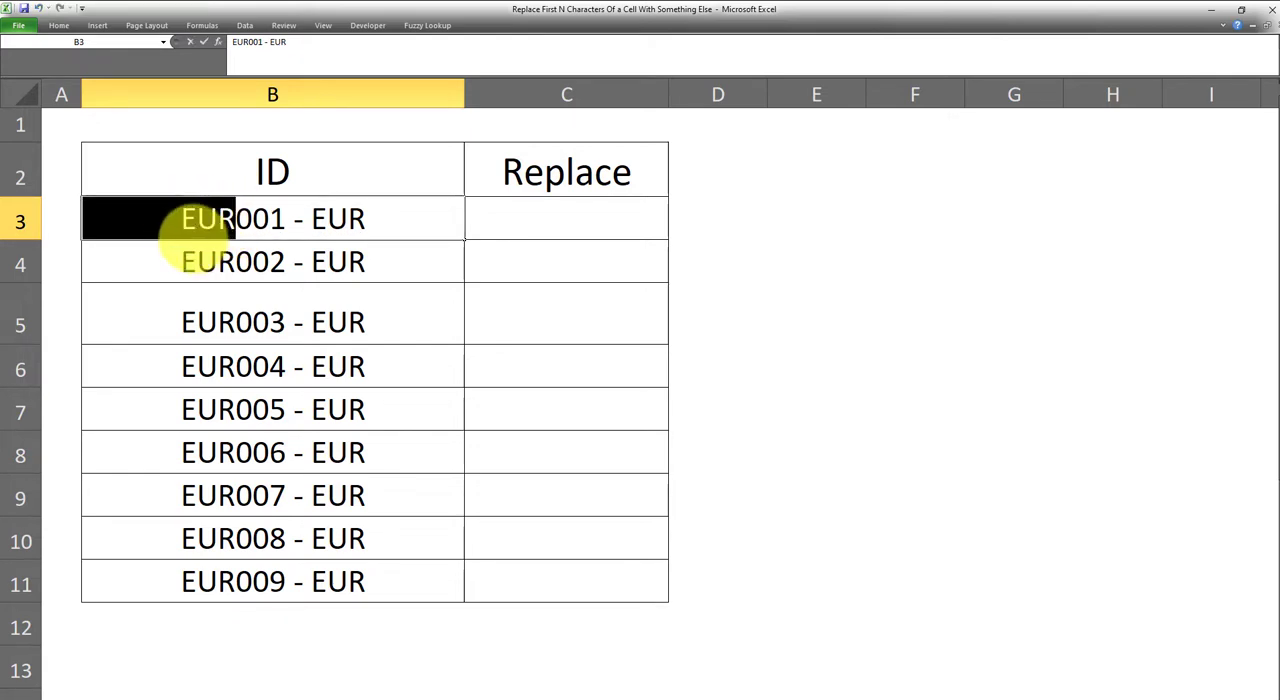
mouse_move(216, 470)
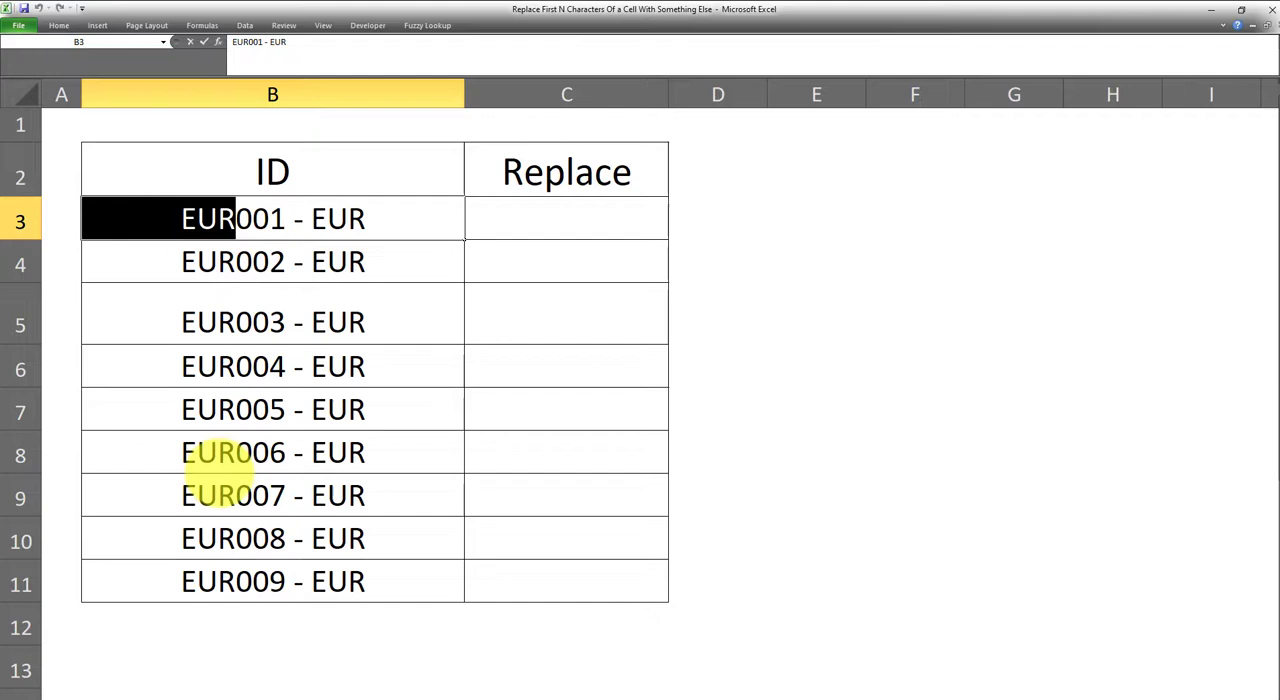
mouse_move(212, 356)
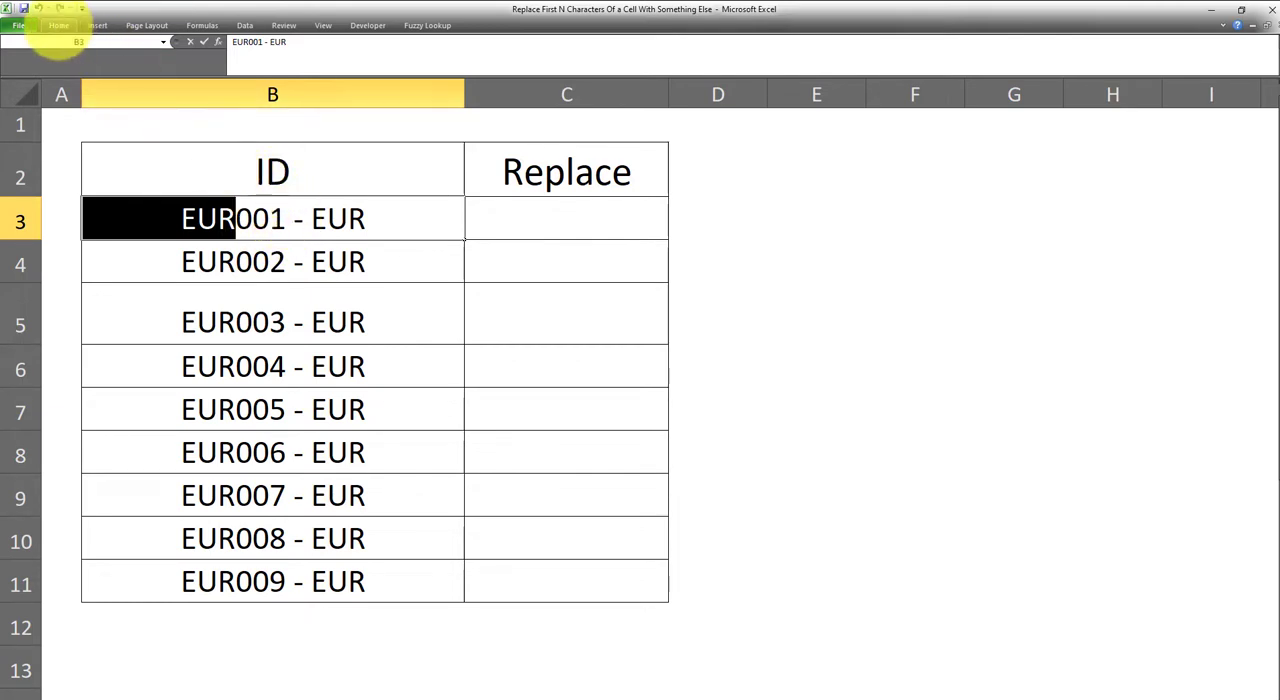
click(58, 24)
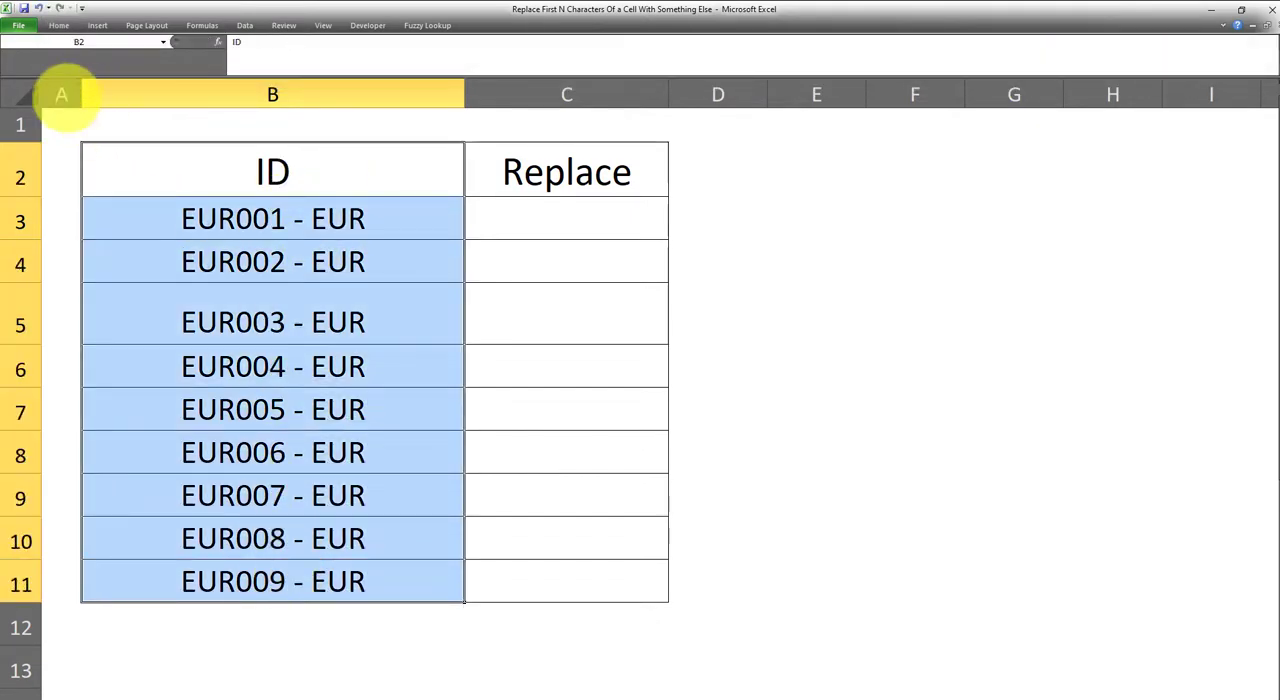
click(1164, 60)
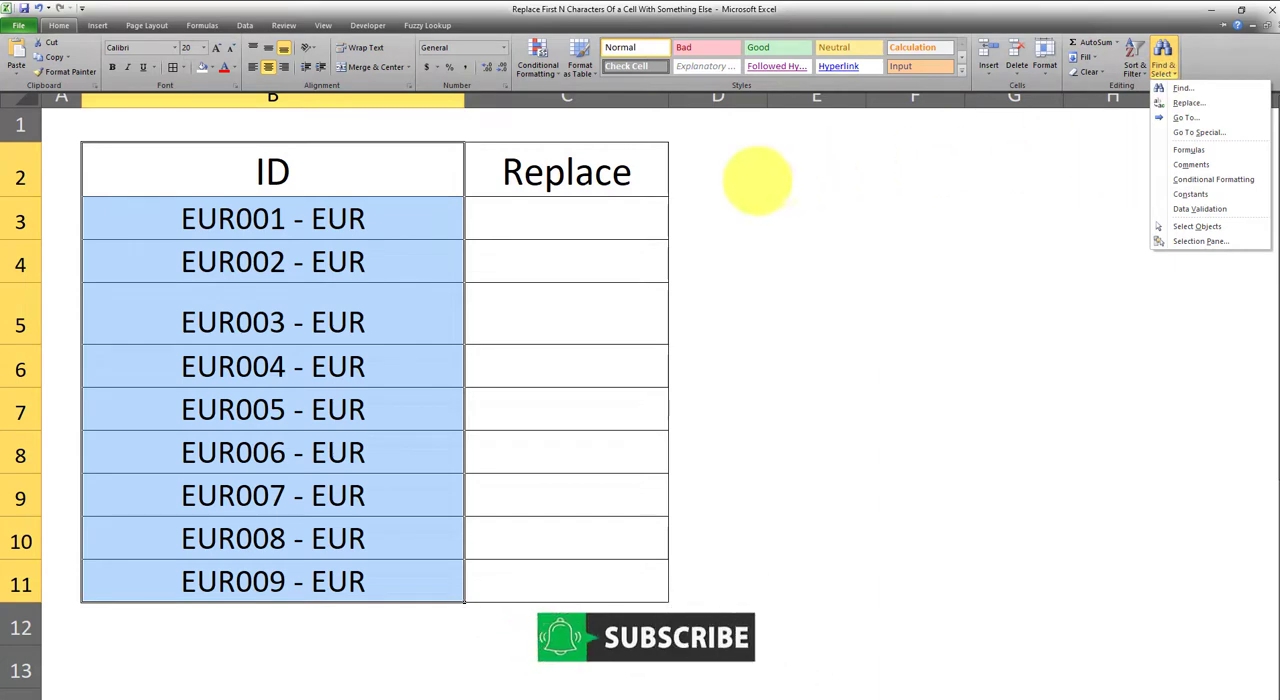
mouse_move(340, 260)
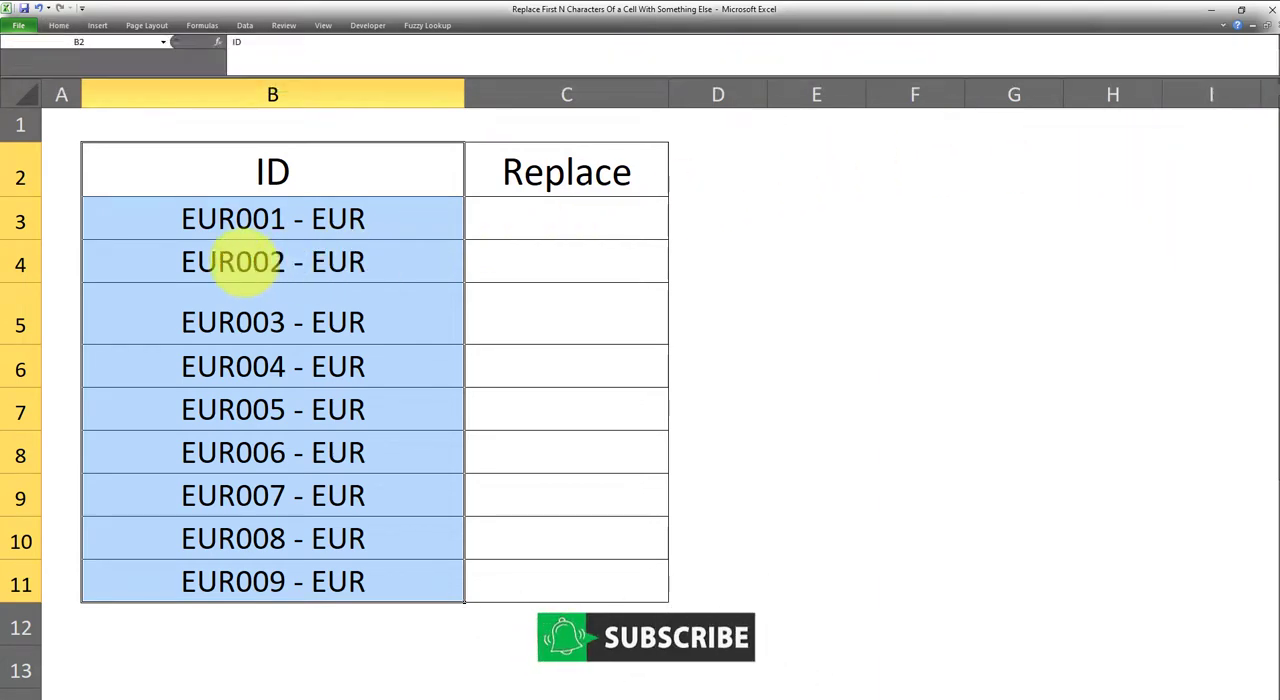
mouse_move(200, 218)
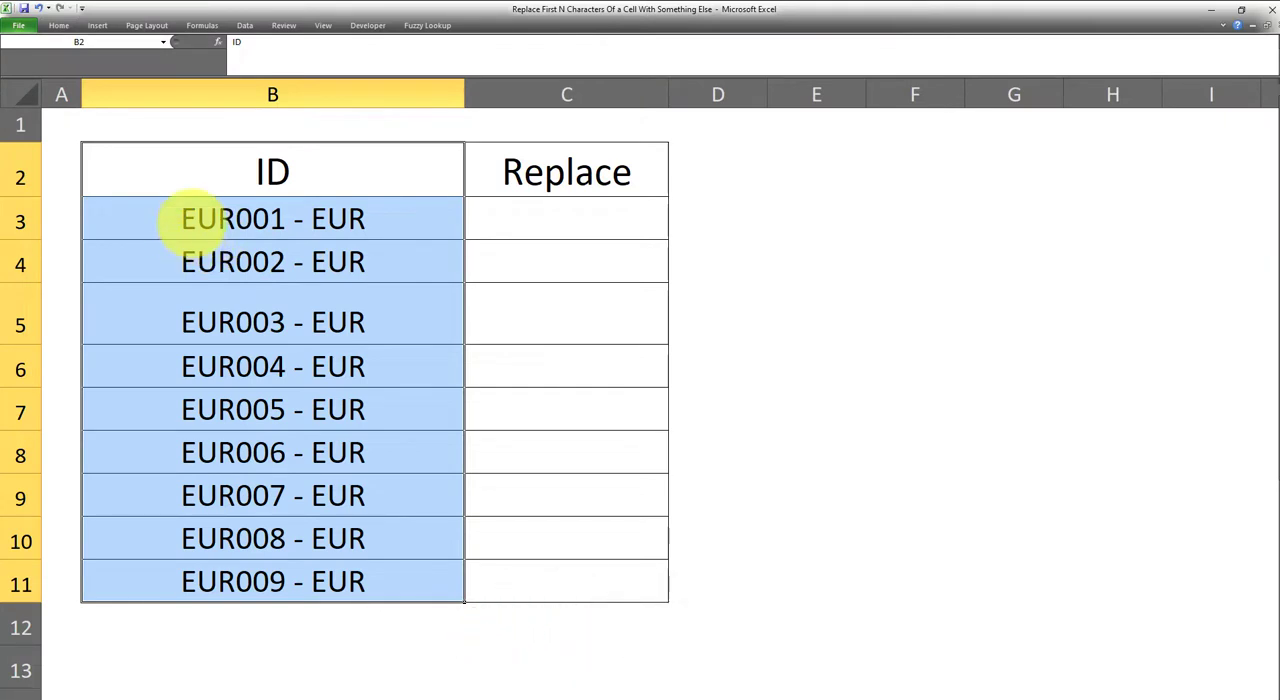
click(272, 218)
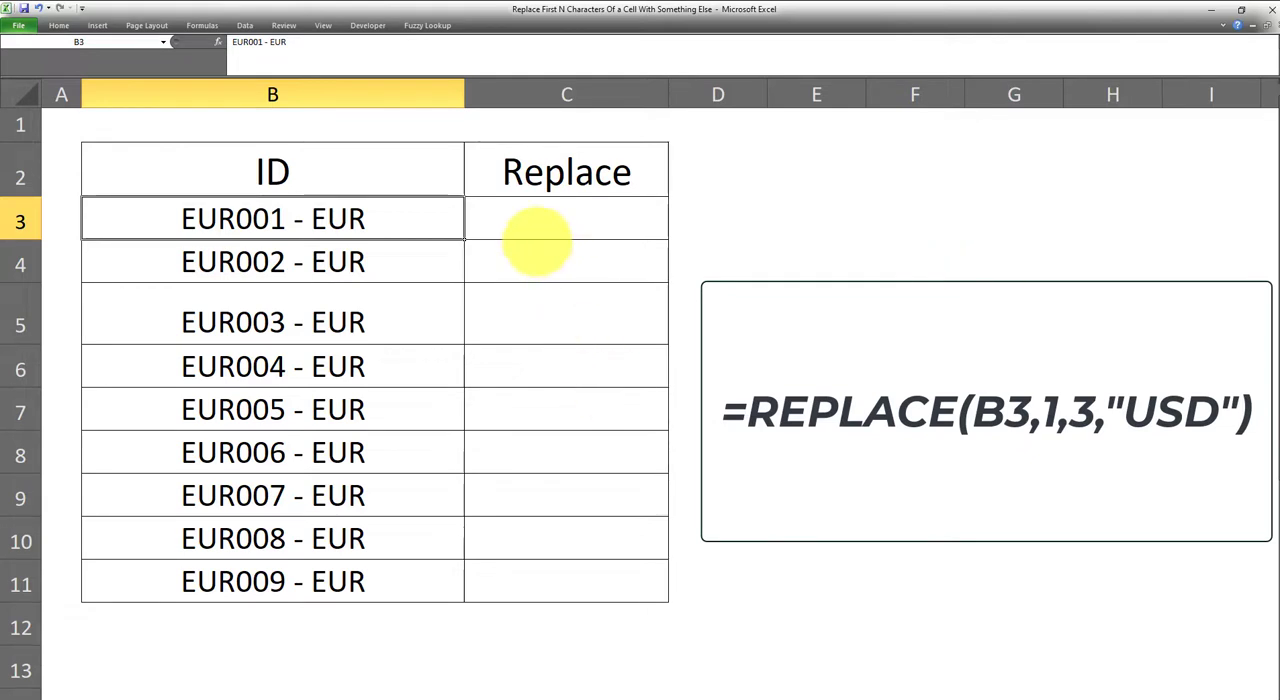
Step: Enter =REPLACE(B3,1,3,"USD") in C3 to swap the first three characters of B3 for USD
click(566, 218)
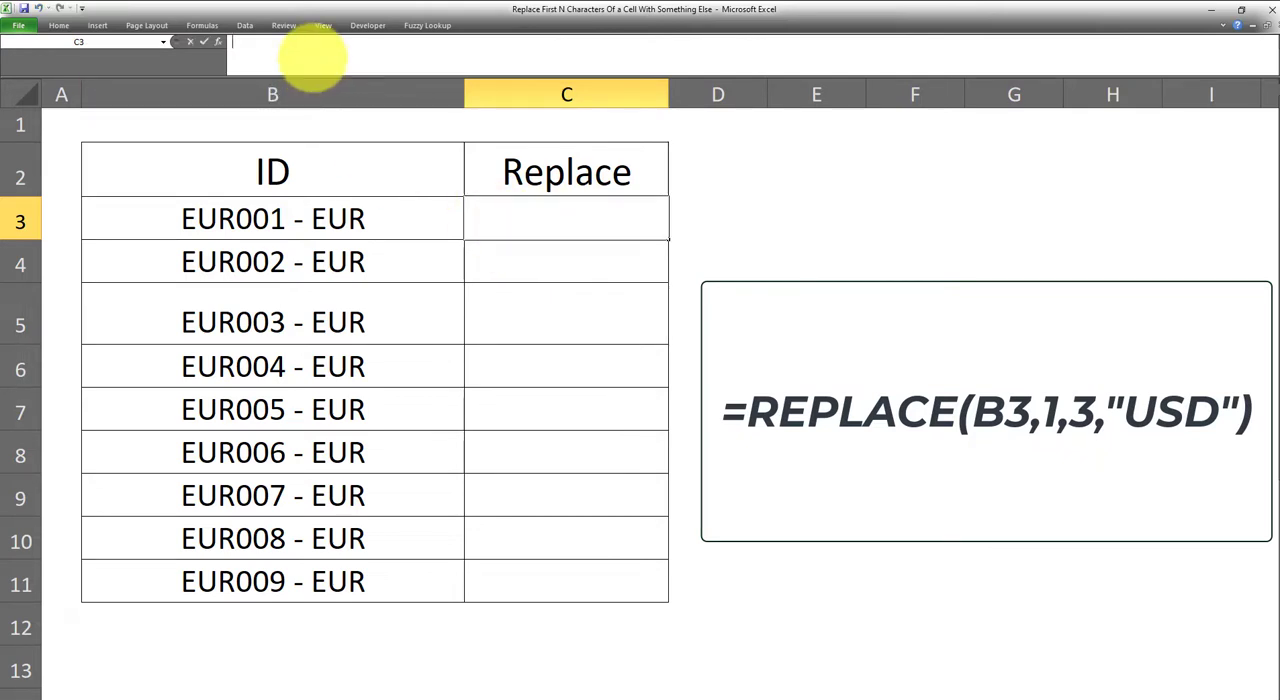
text(=REPLACE()
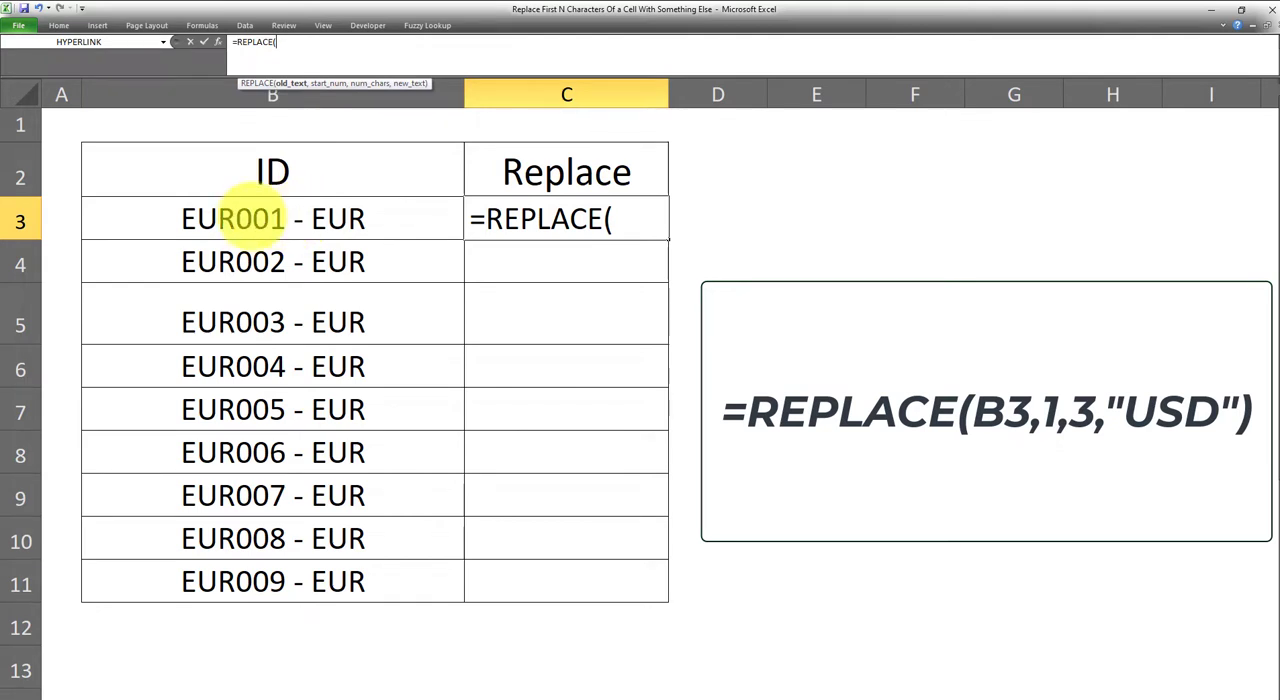
click(272, 218)
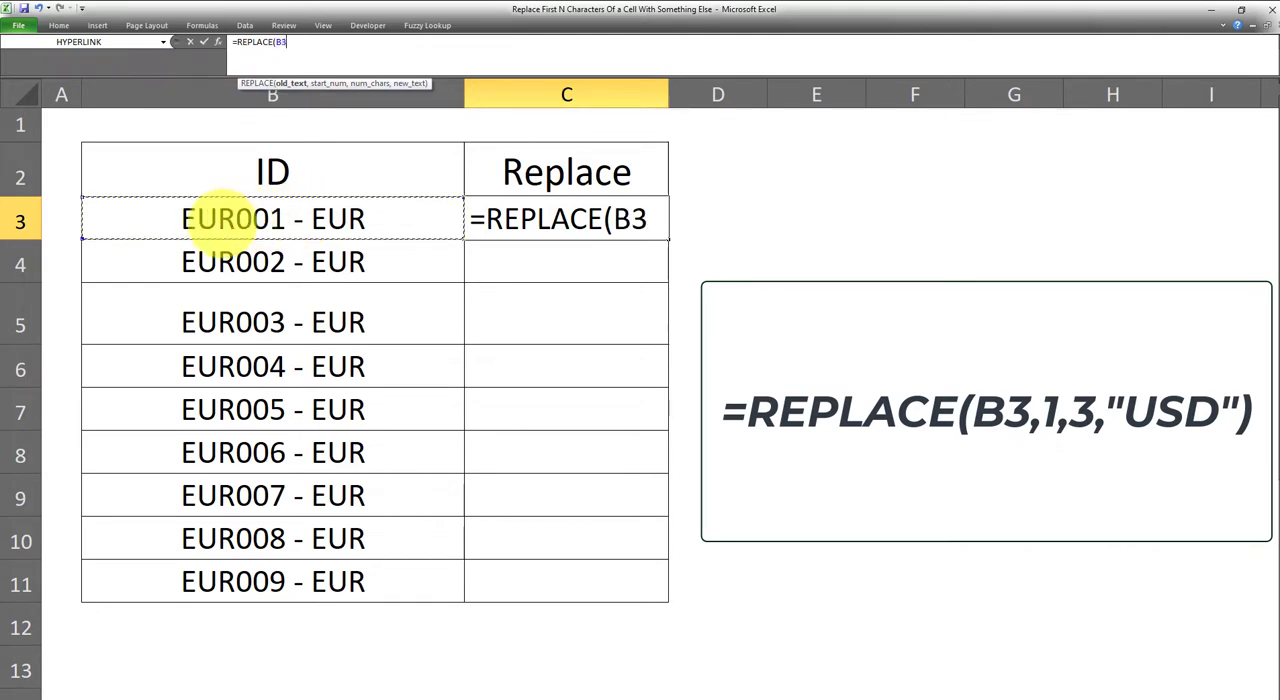
text(,)
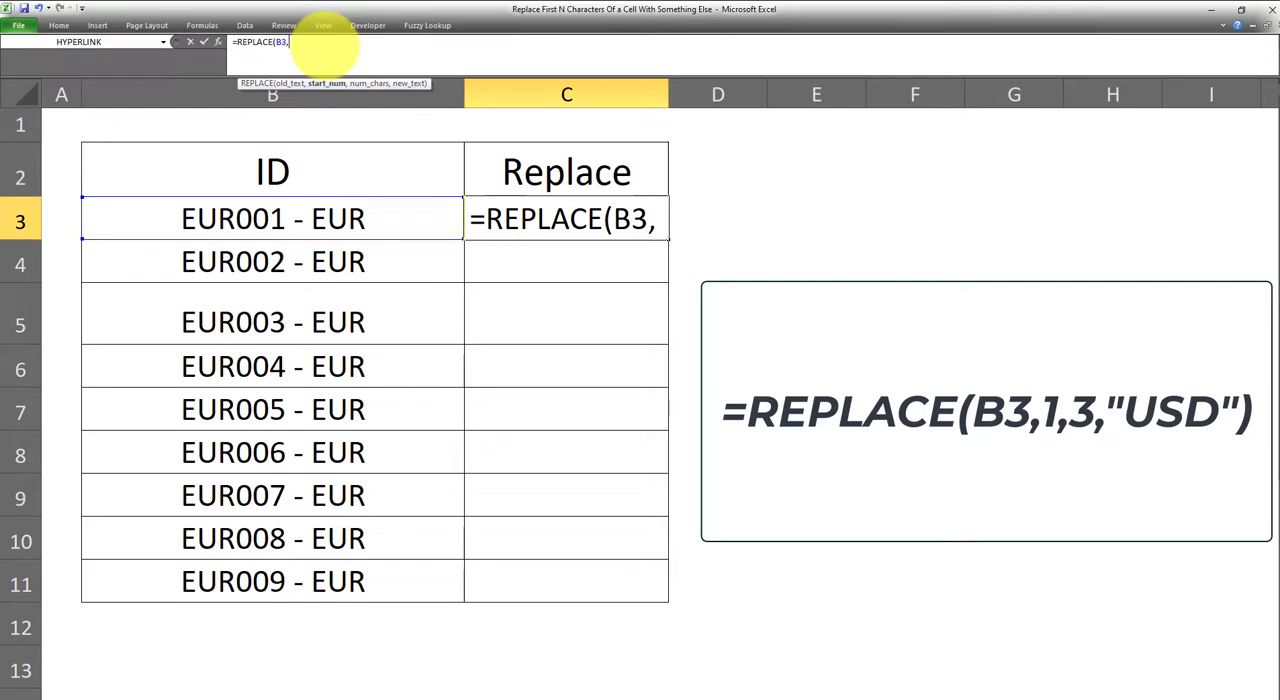
text(1)
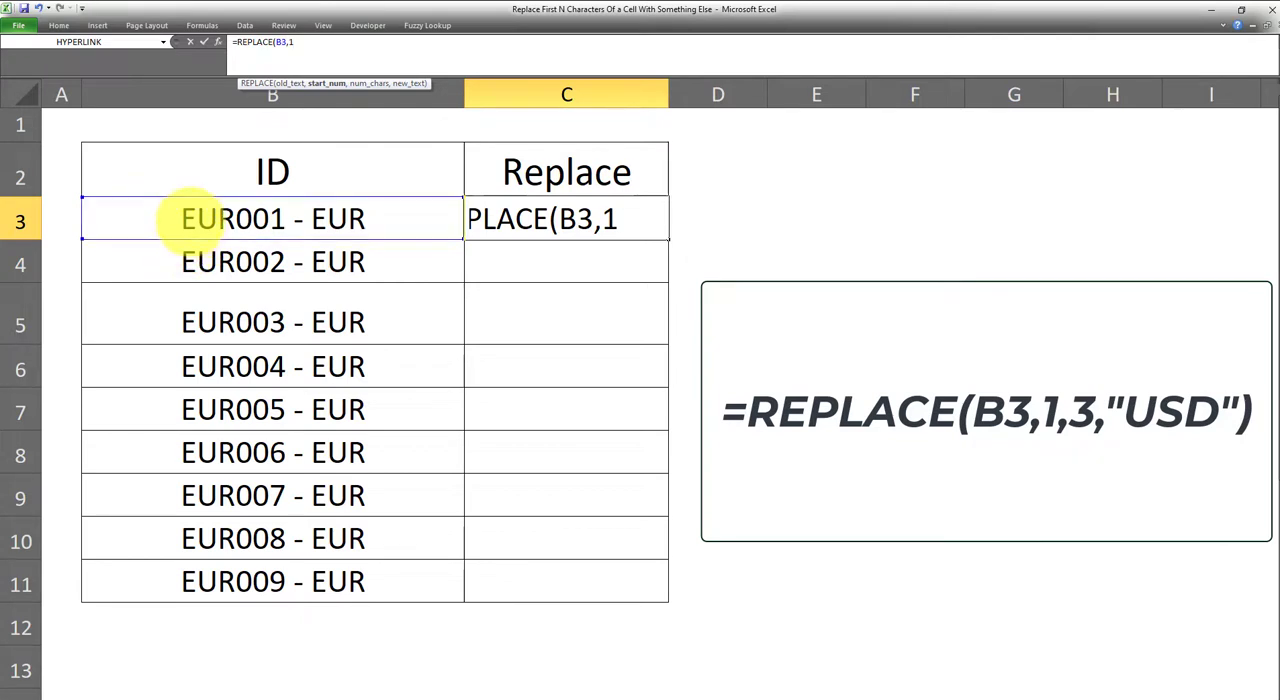
mouse_move(320, 44)
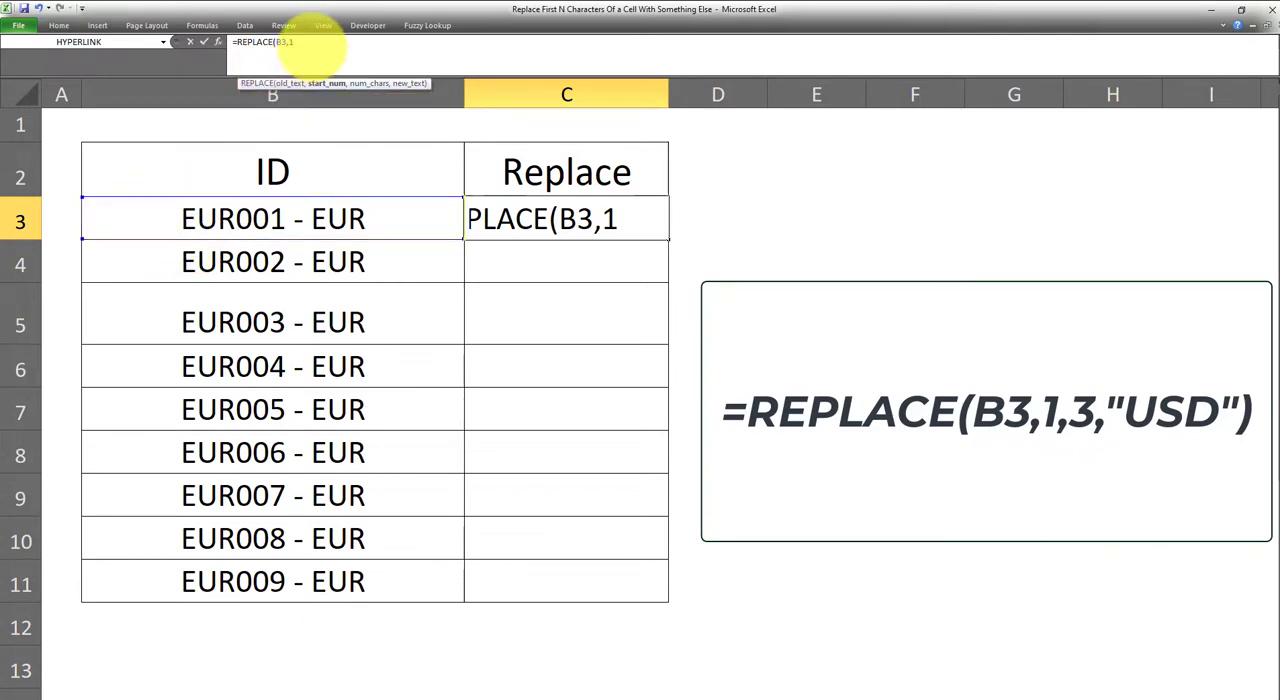
text(,)
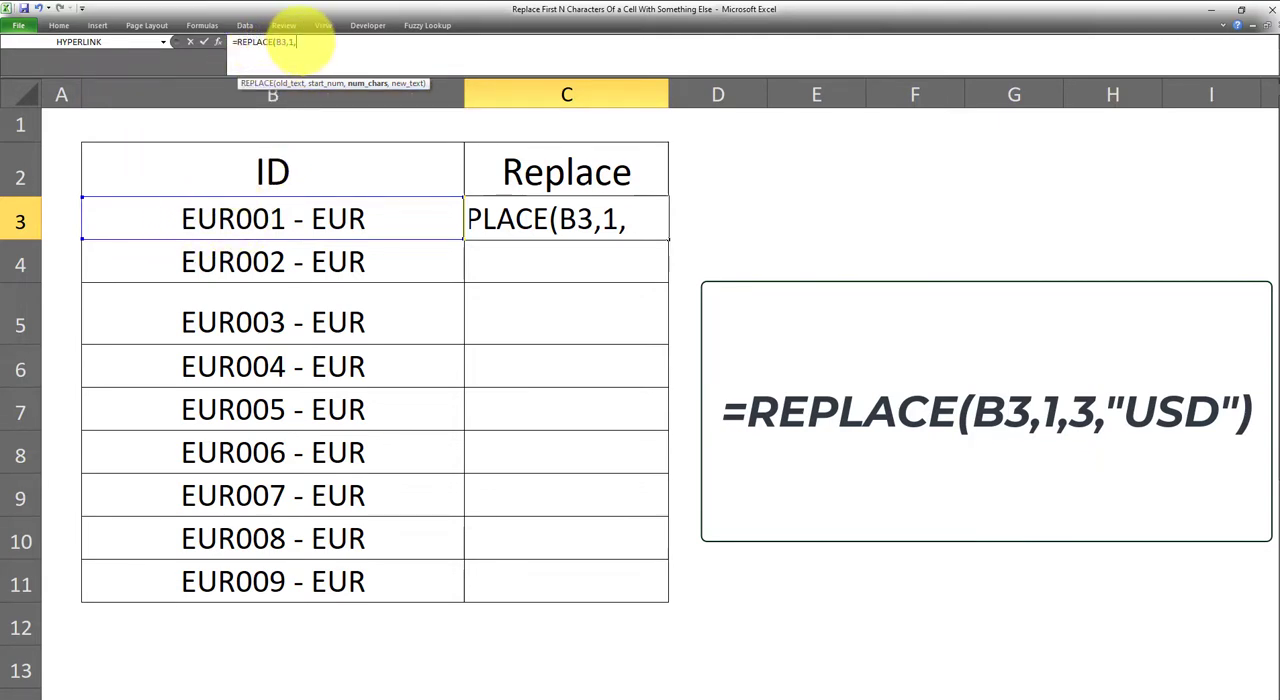
text(3)
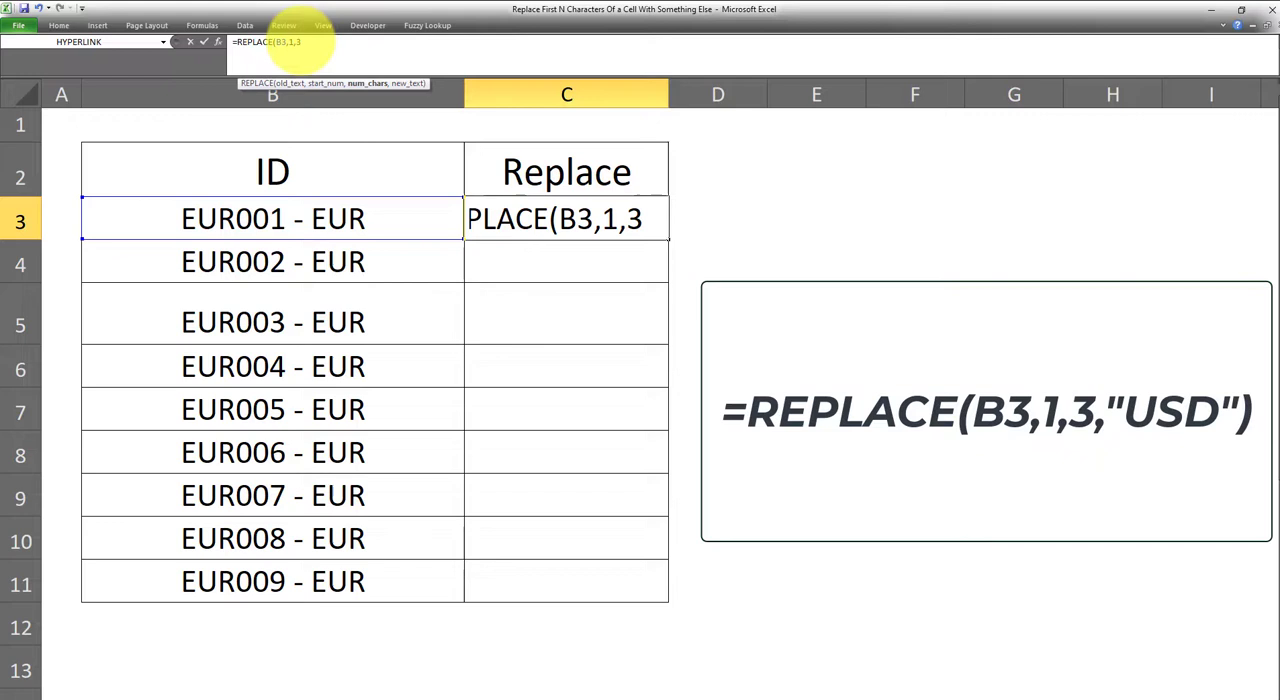
text(,)
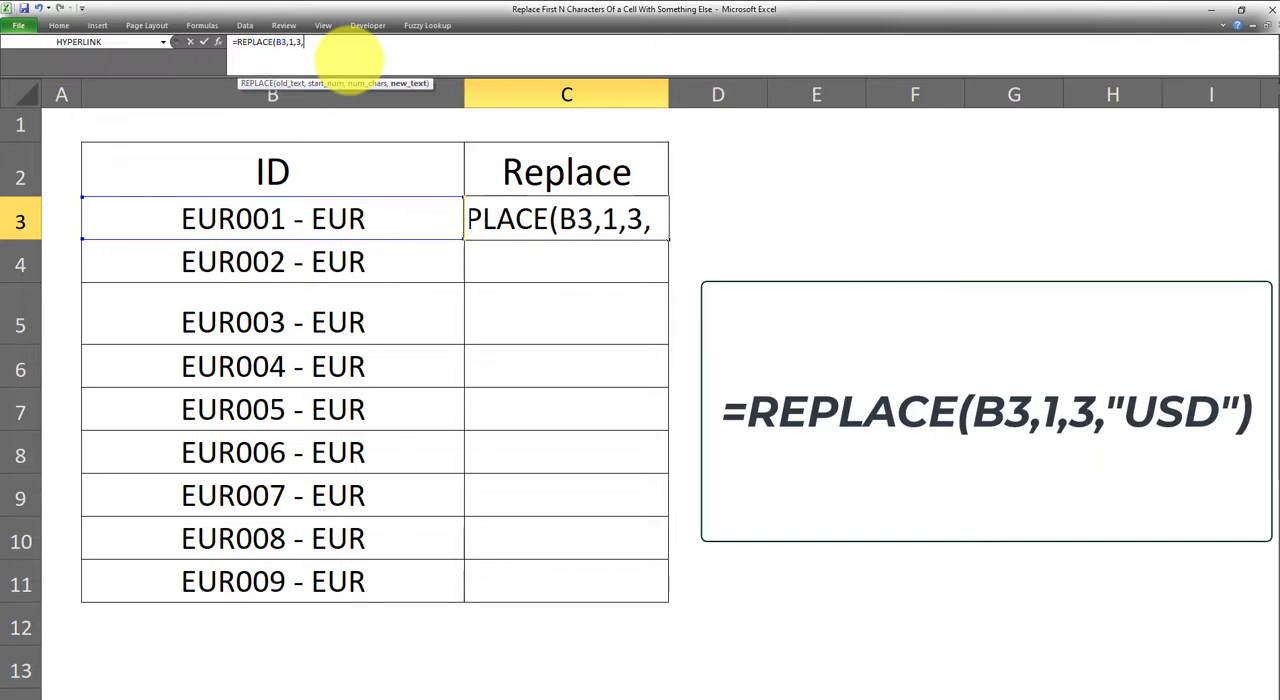
text(")
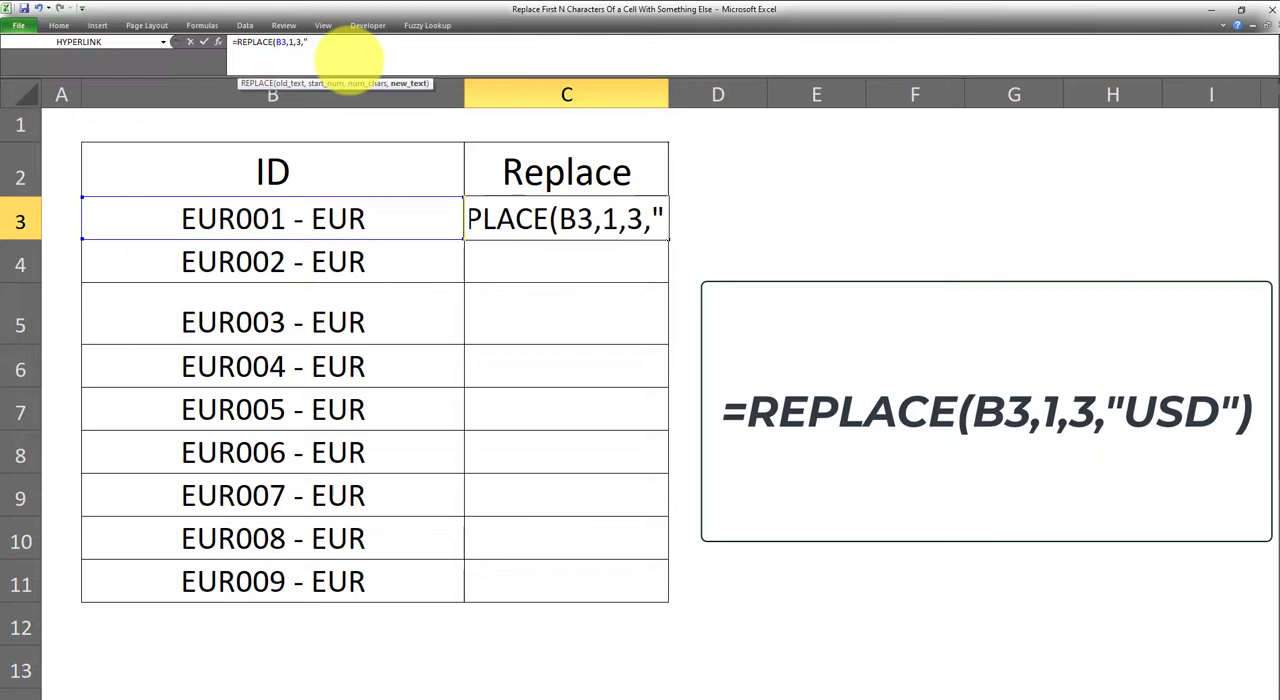
text(USD)
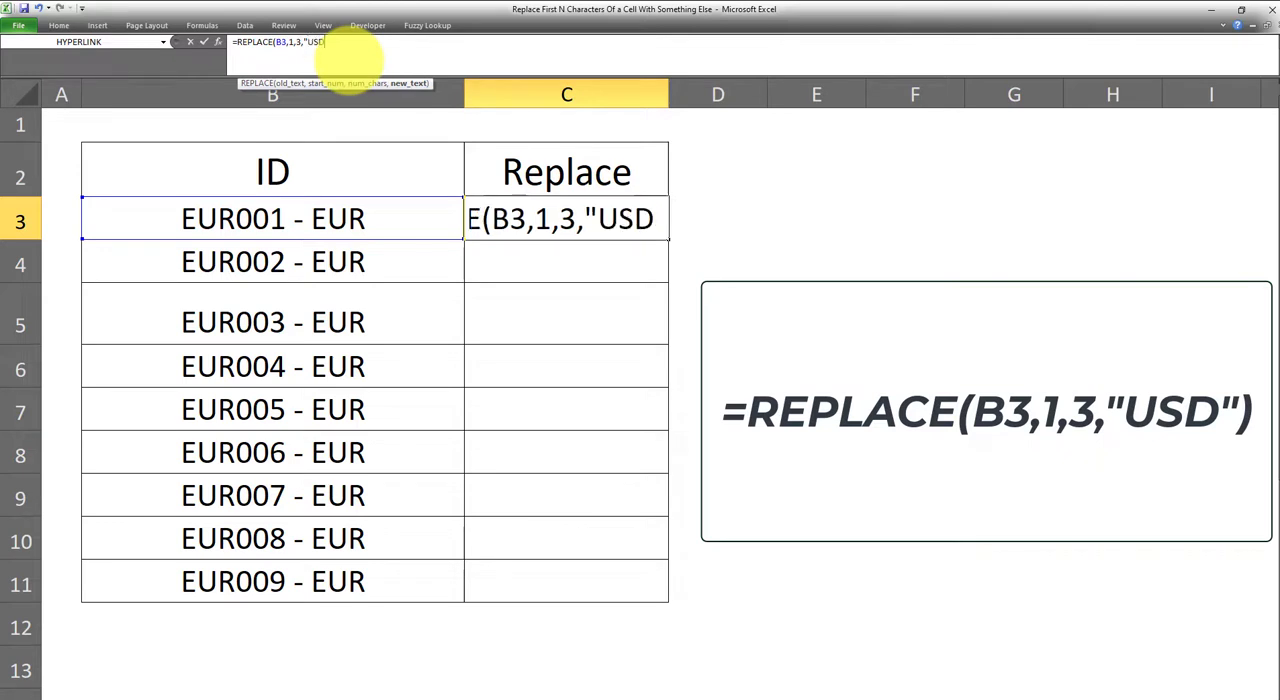
text("))
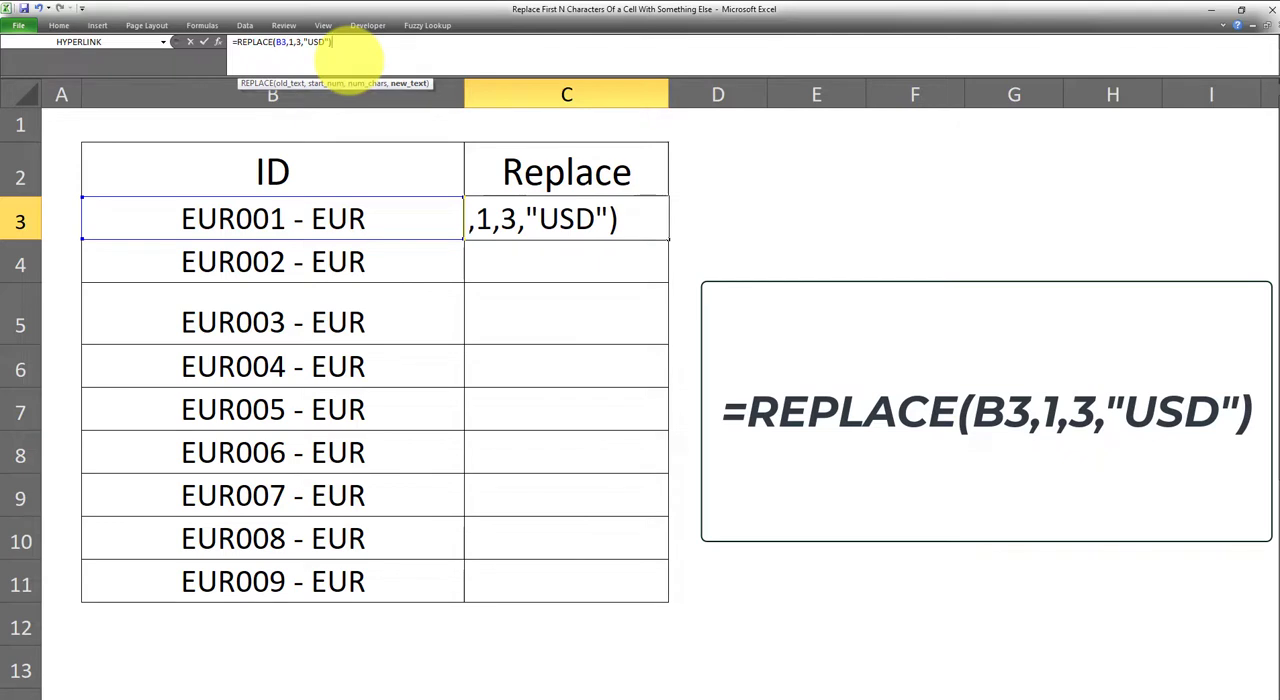
Step: Commit the formula so C3 returns USD001 - EUR and reselect it for filling down
key(Return)
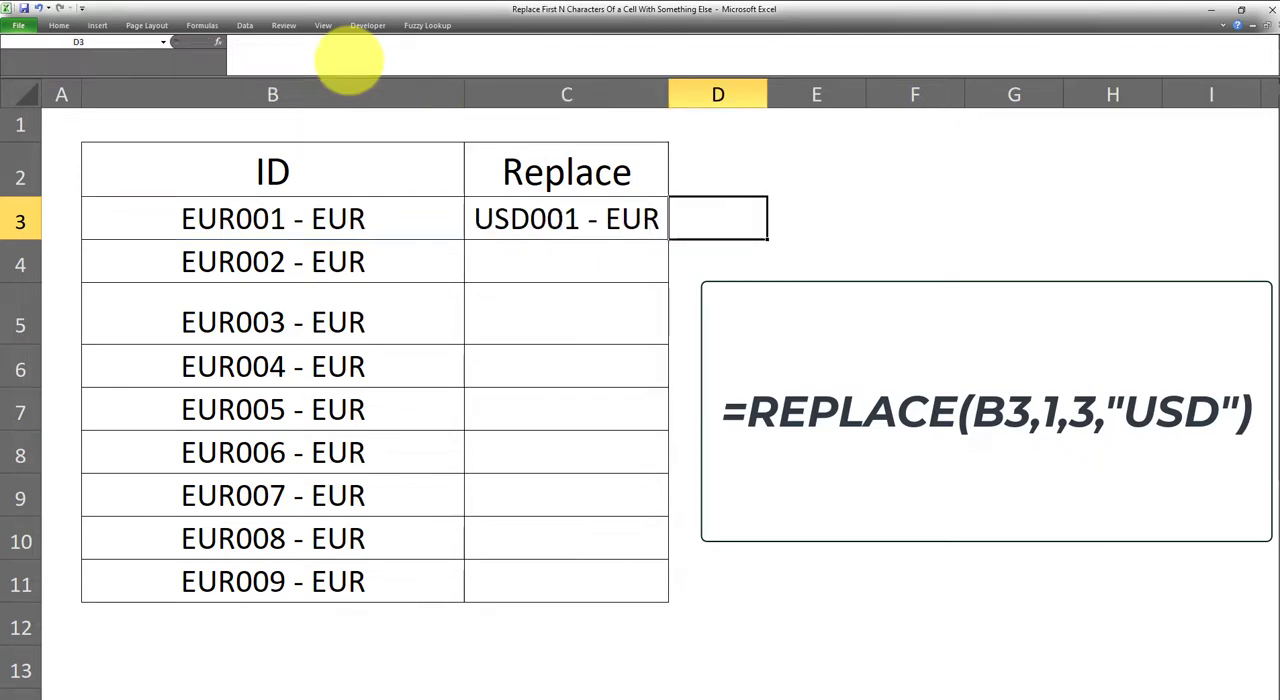
click(566, 218)
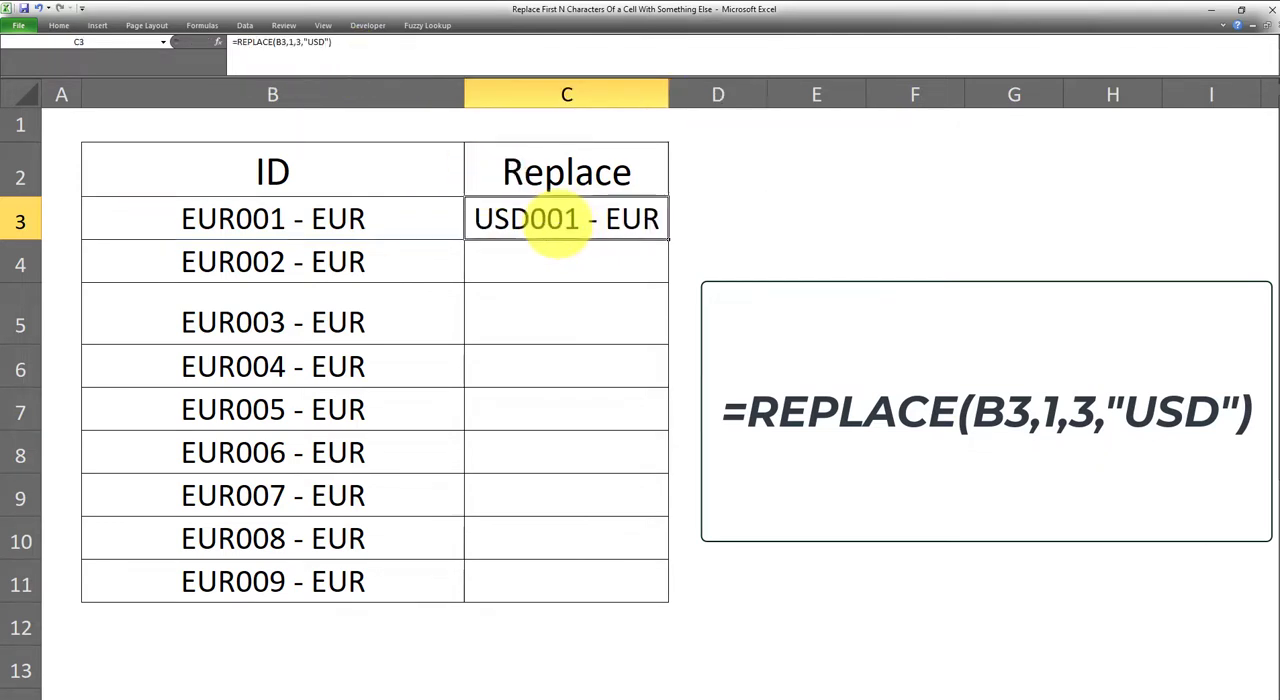
mouse_move(796, 276)
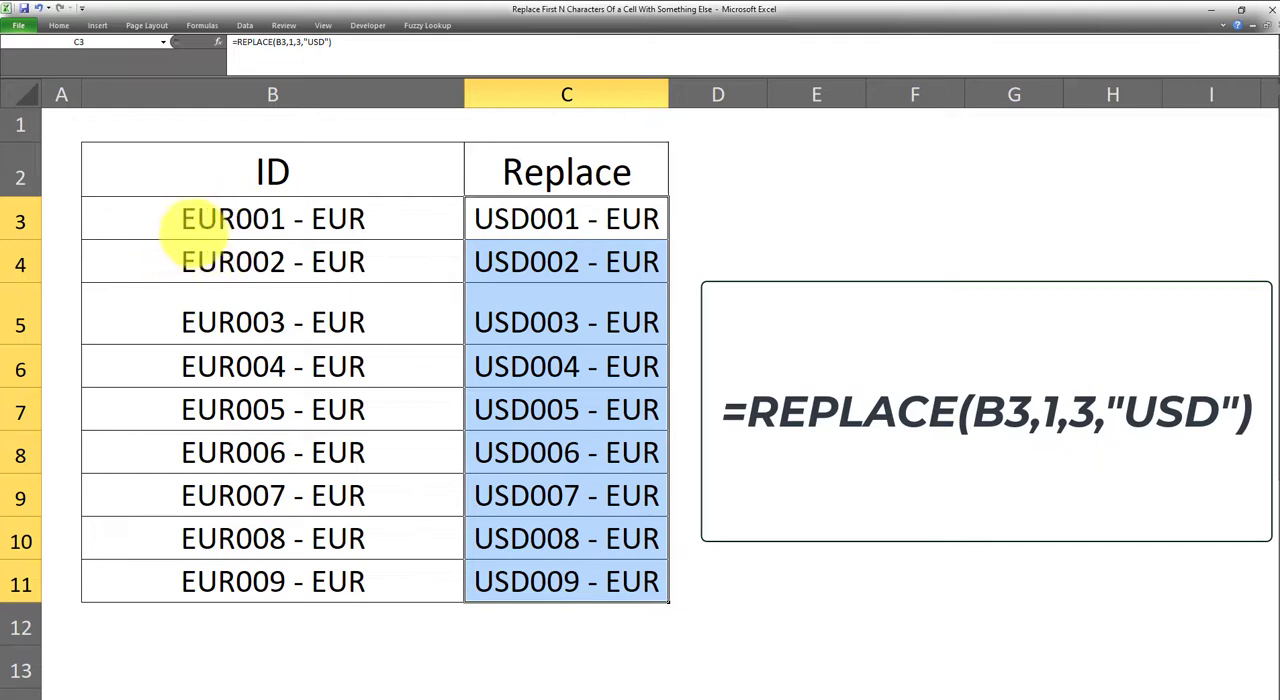
mouse_move(338, 218)
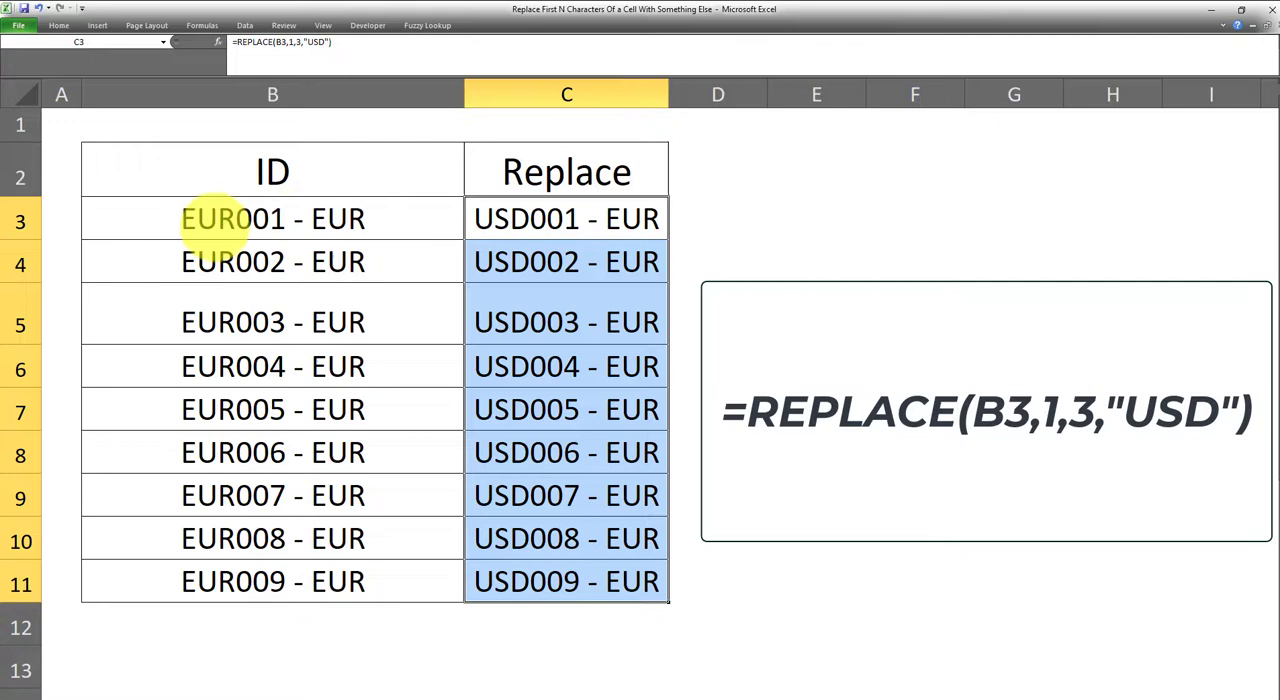
mouse_move(380, 190)
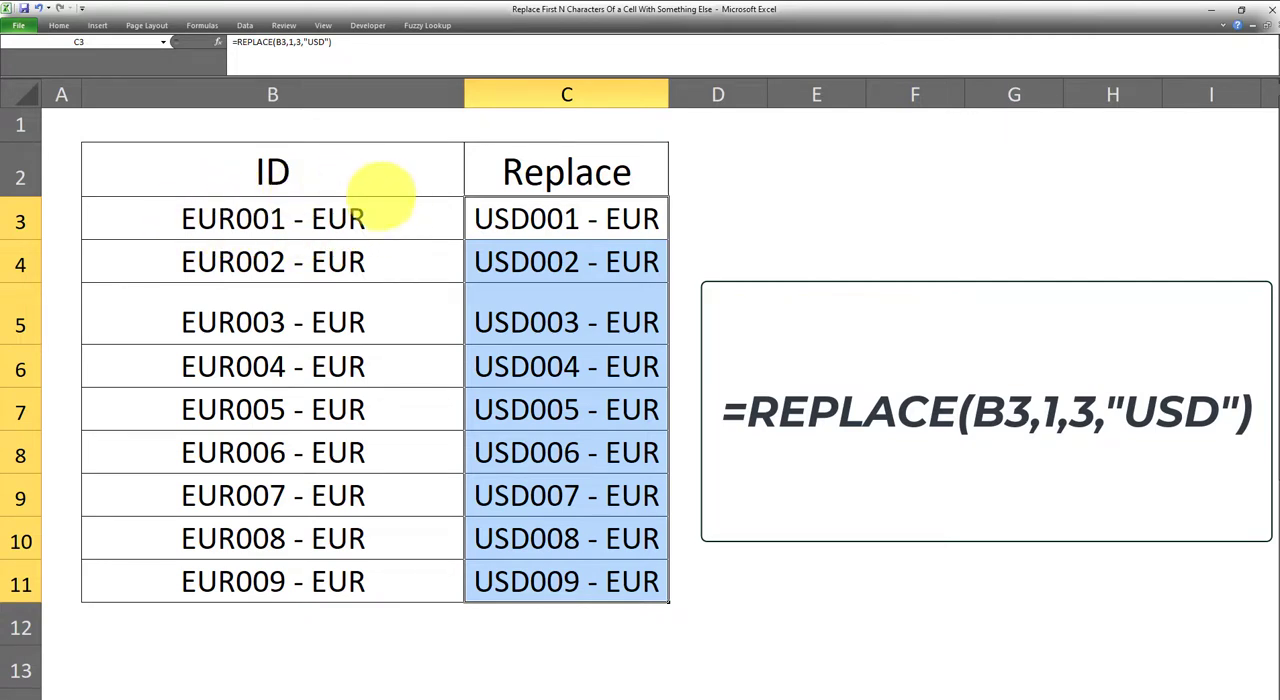